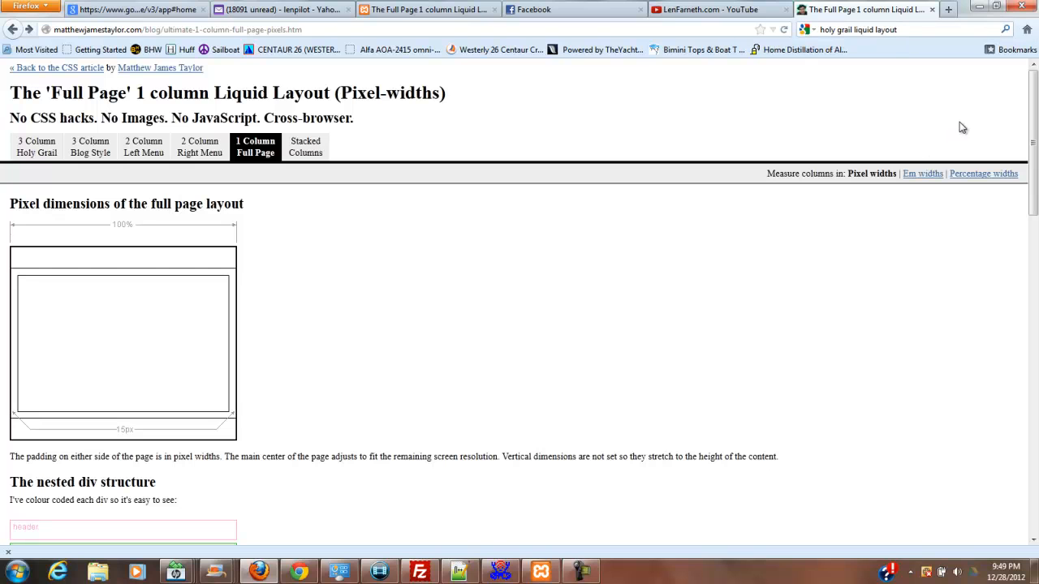
pyautogui.moveTo(887, 112)
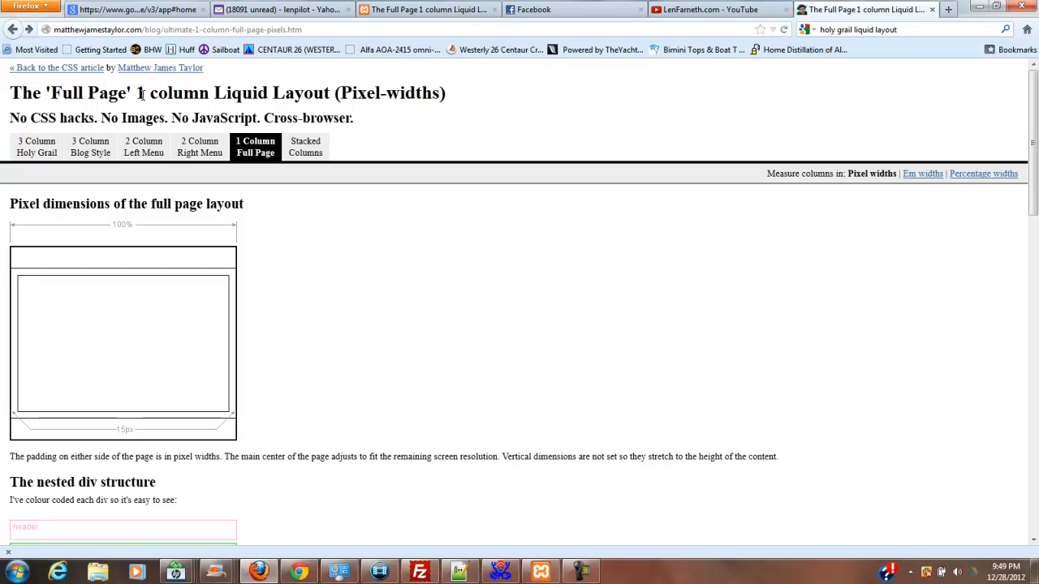
pyautogui.moveTo(466, 106)
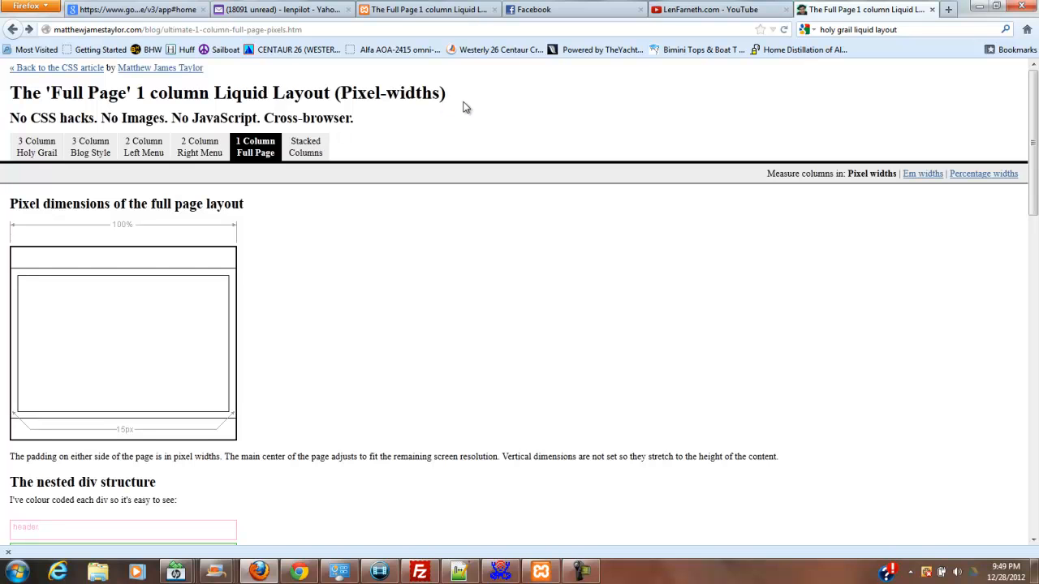
pyautogui.moveTo(458, 104)
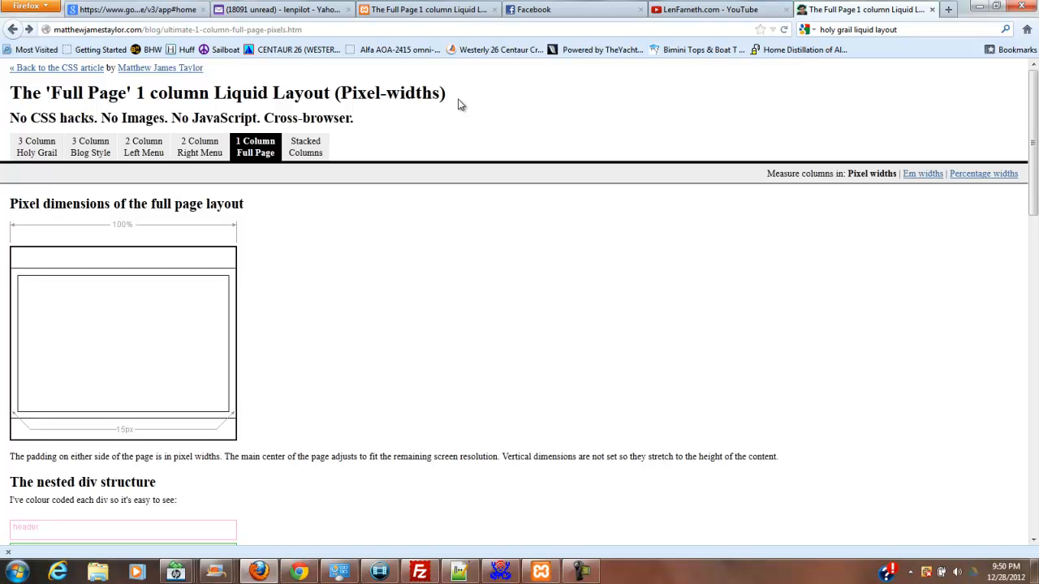
pyautogui.moveTo(539, 527)
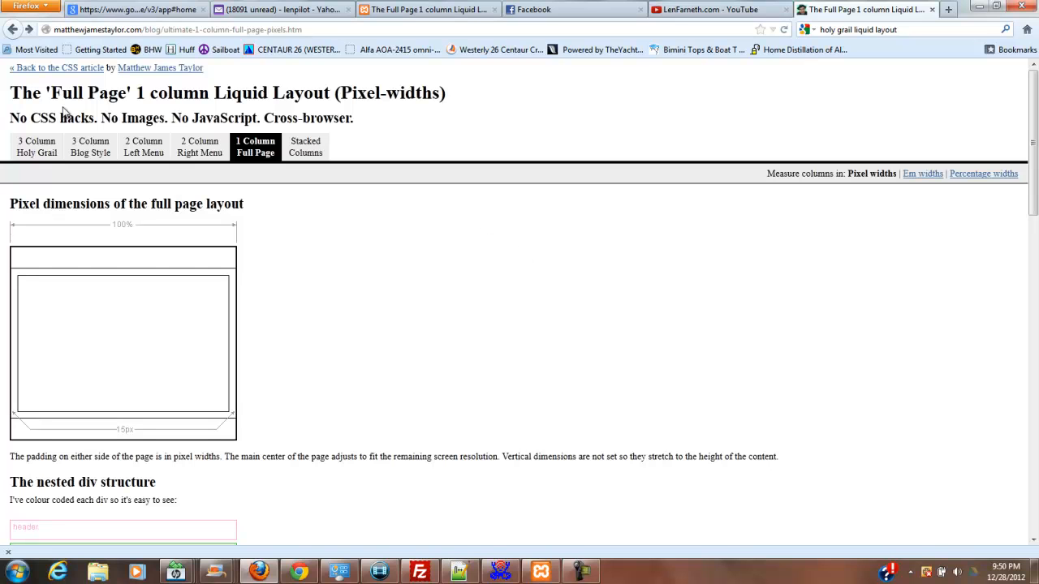
pyautogui.moveTo(502, 132)
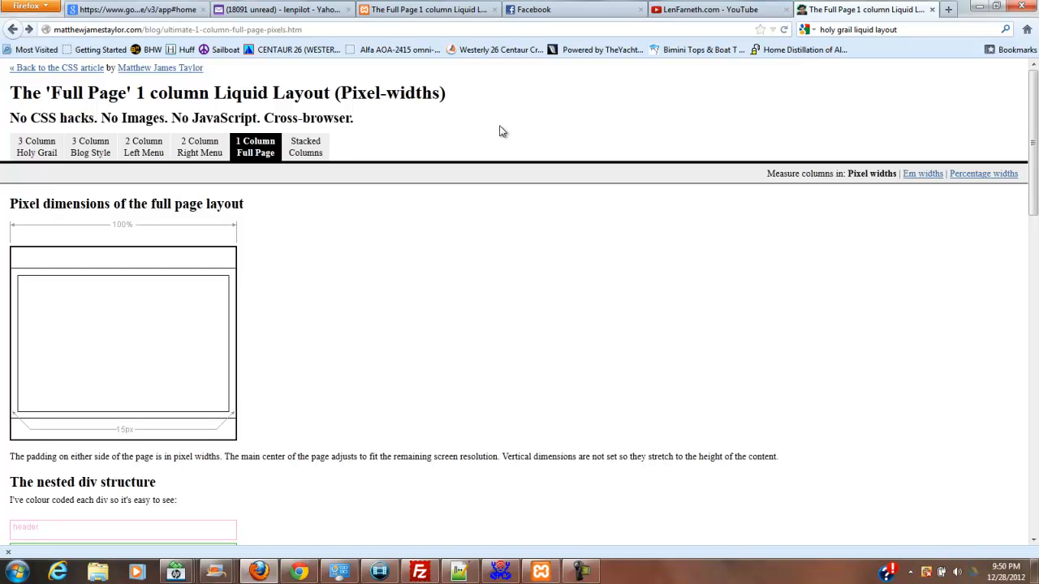
# Copy the layout page's source in Firefox, close it, and bring up Notepad++'s File menu.
pyautogui.rightClick(501, 130)
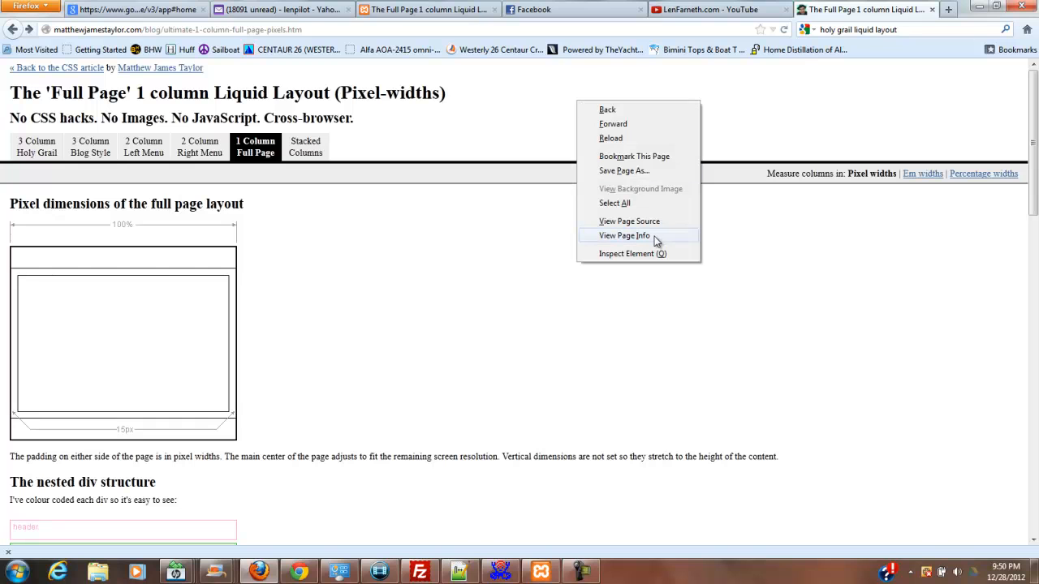
pyautogui.moveTo(645, 227)
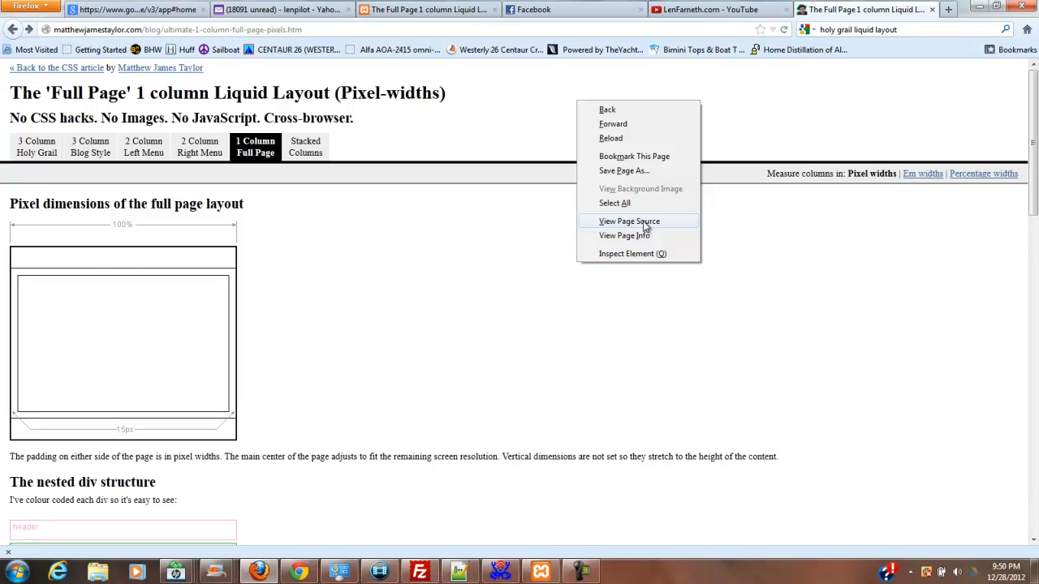
pyautogui.click(628, 220)
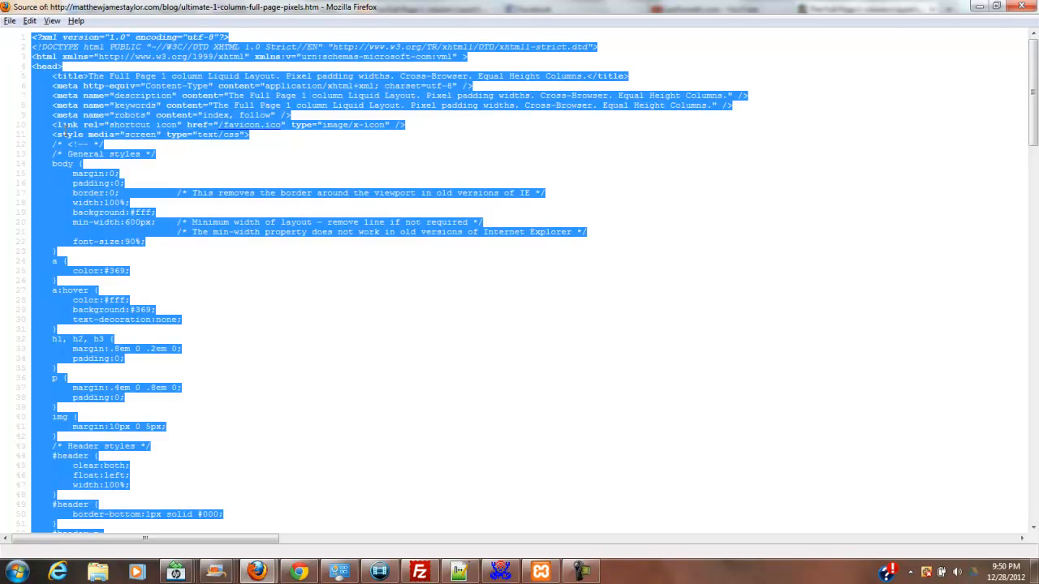
pyautogui.rightClick(122, 130)
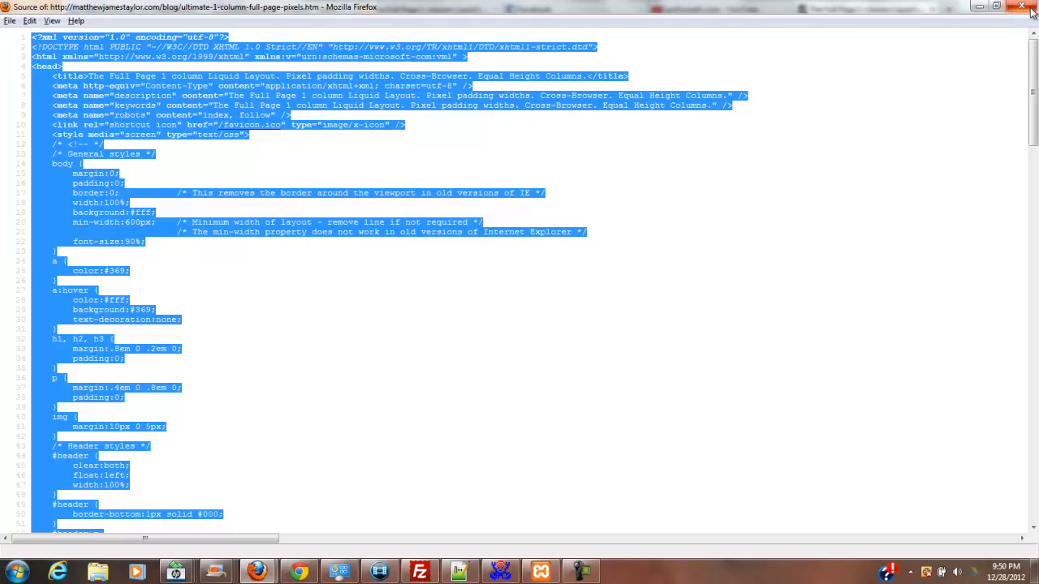
pyautogui.click(1021, 7)
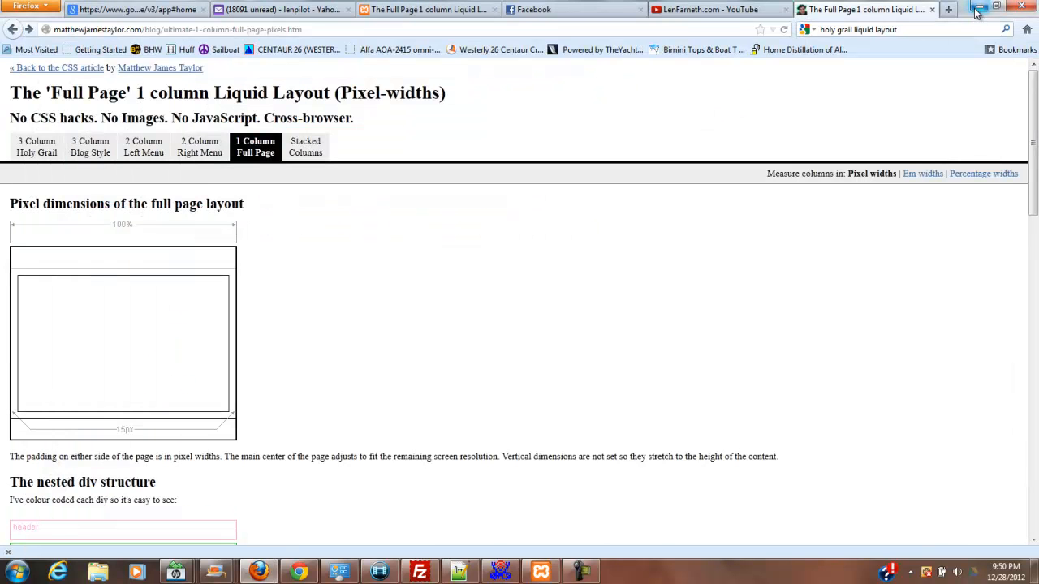
pyautogui.moveTo(978, 15)
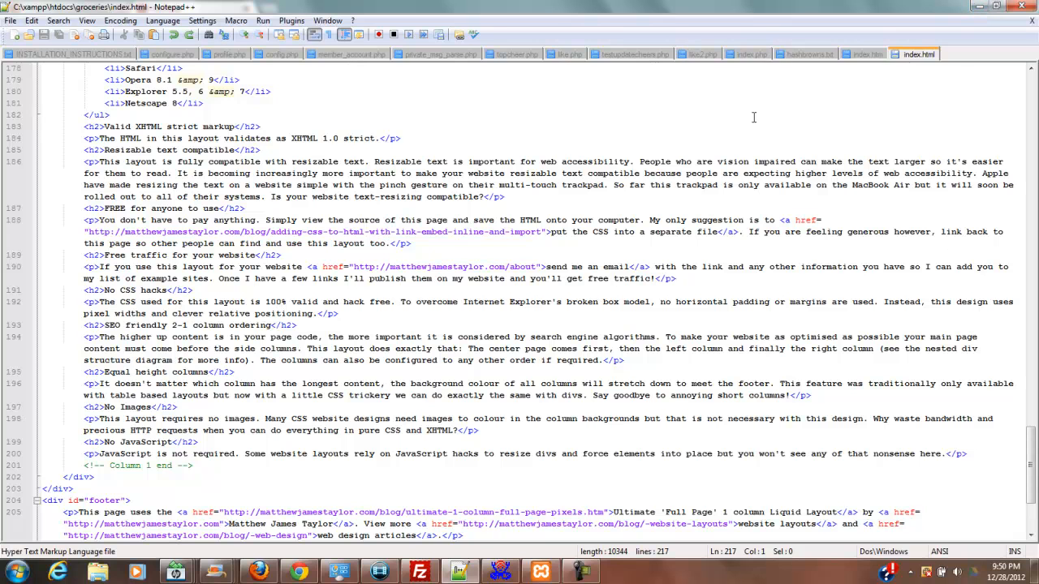
pyautogui.moveTo(594, 42)
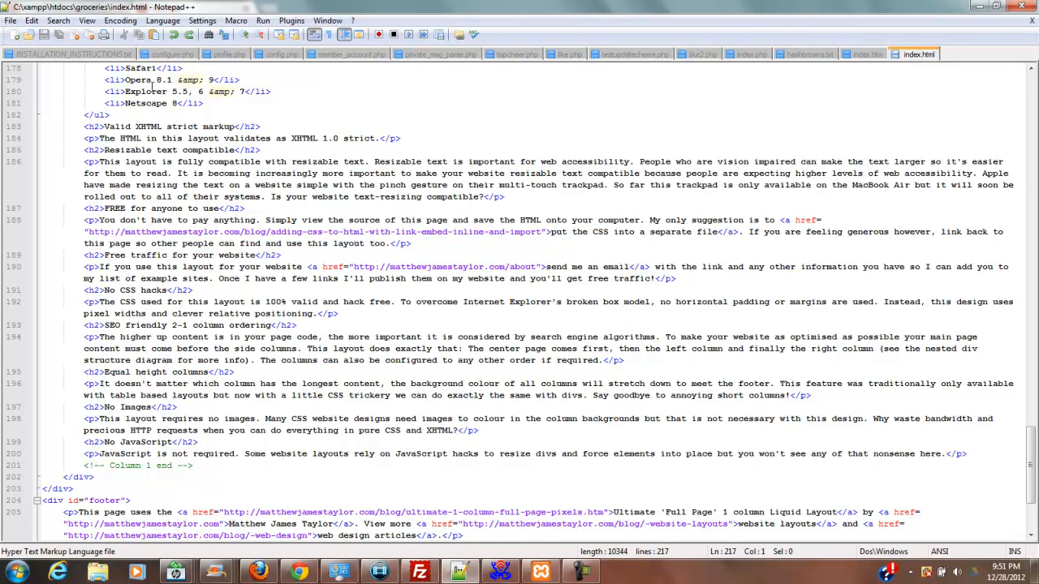
pyautogui.moveTo(625, 95)
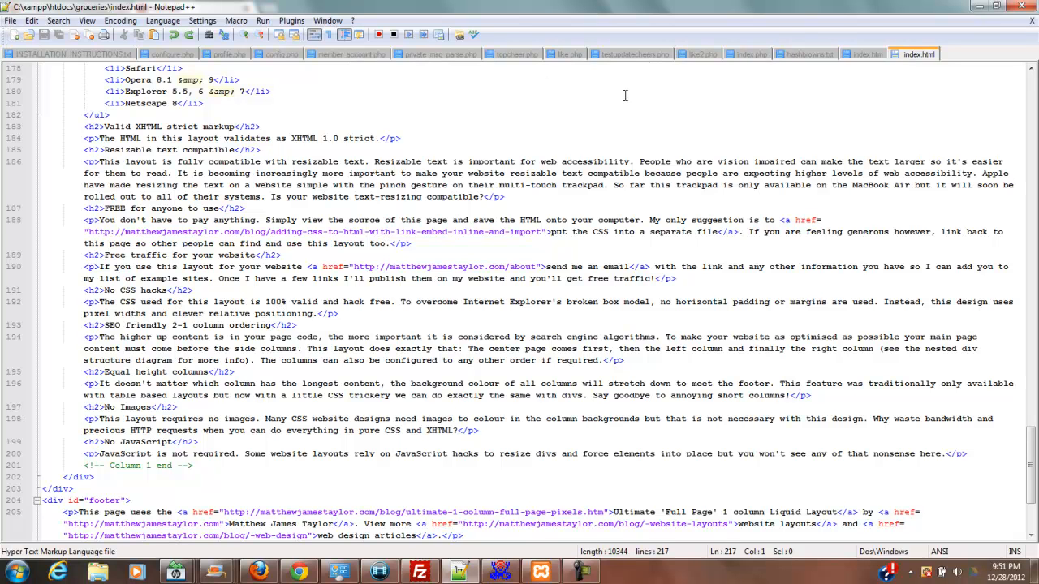
pyautogui.click(10, 20)
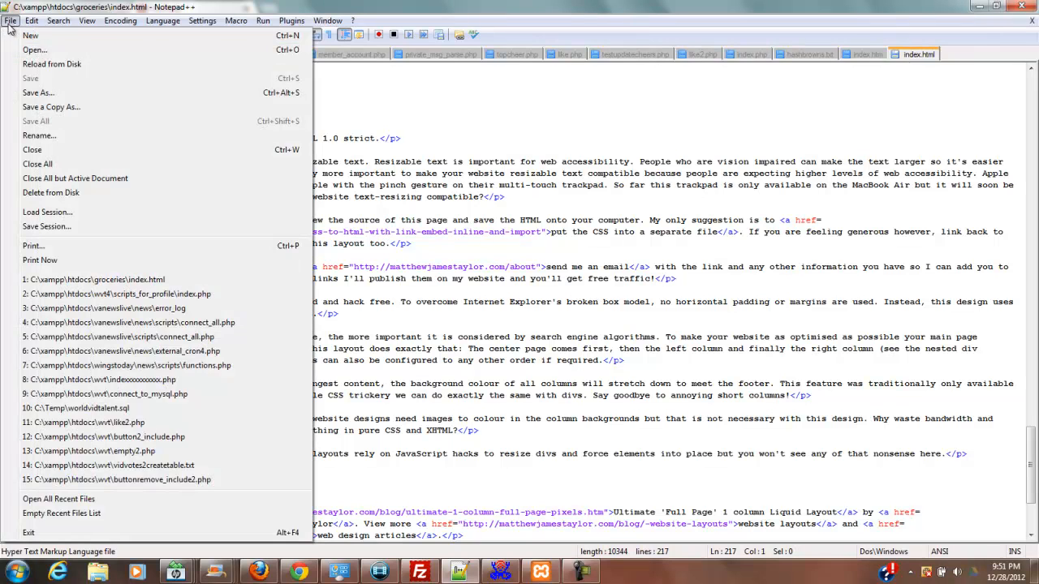
pyautogui.moveTo(38, 93)
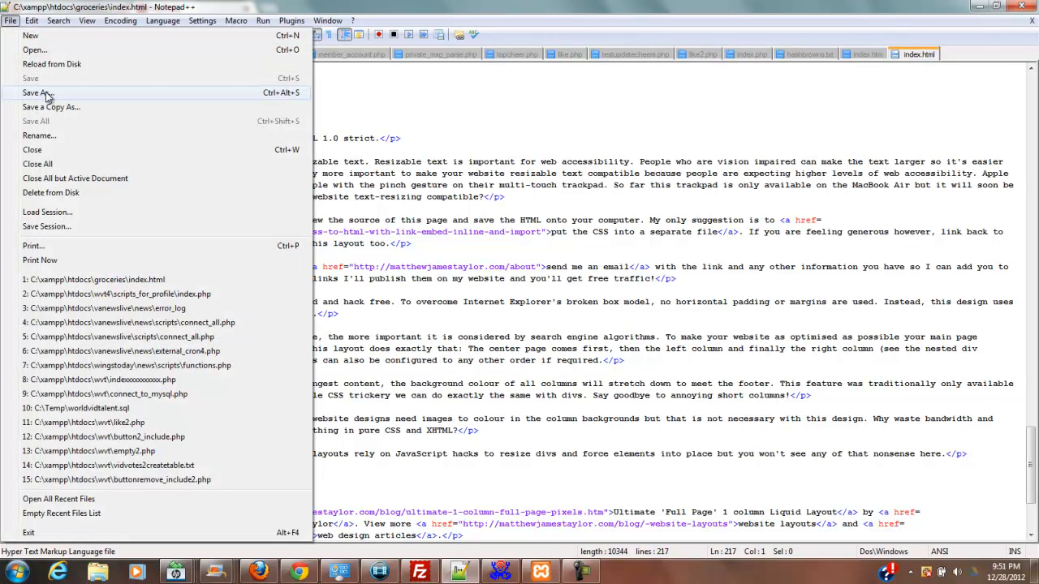
# Save the layout file as index.php in C:\xampp\htdocs\groceries.
pyautogui.click(36, 92)
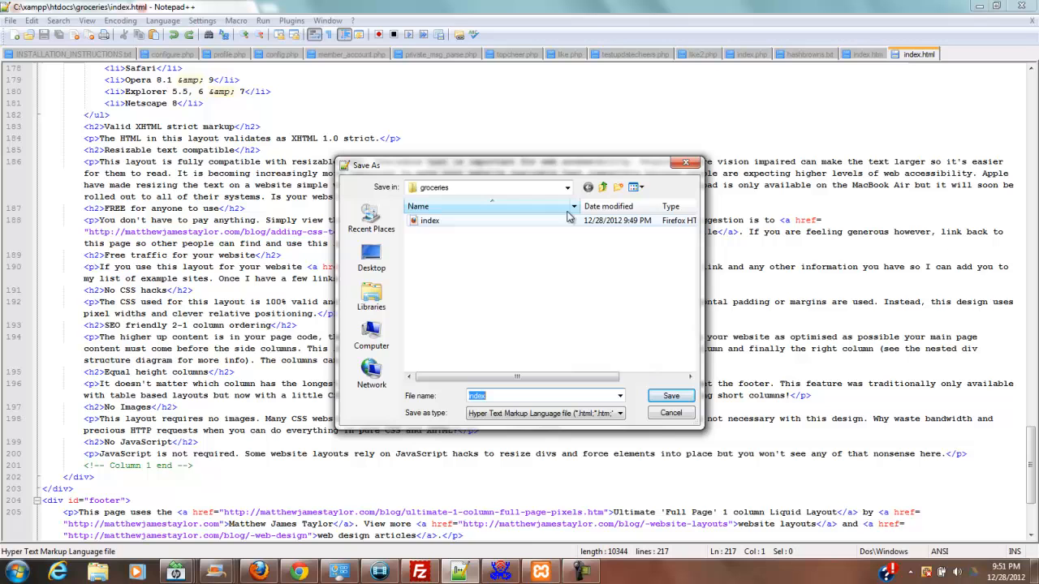
pyautogui.click(603, 187)
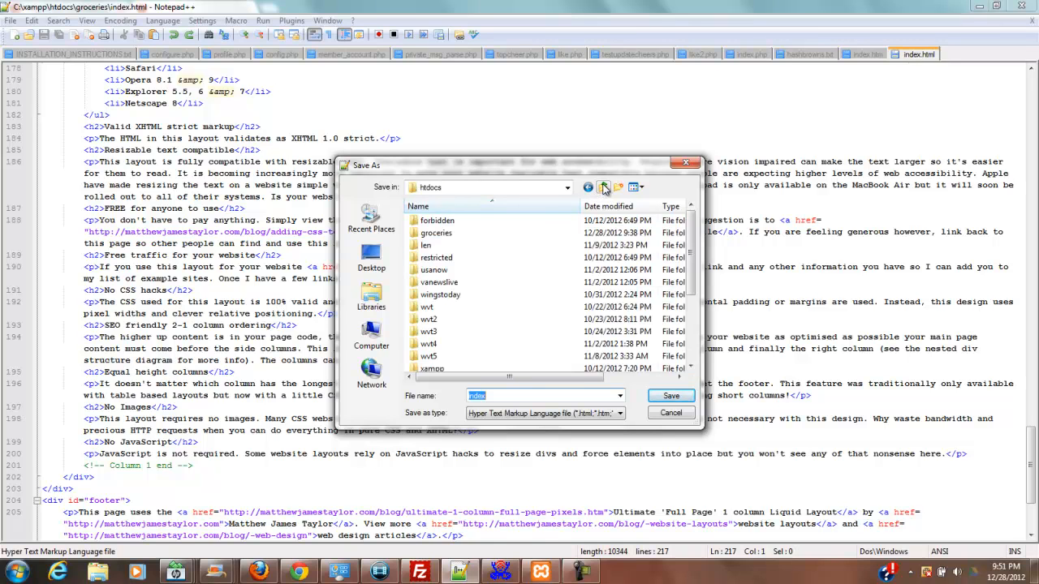
pyautogui.click(602, 187)
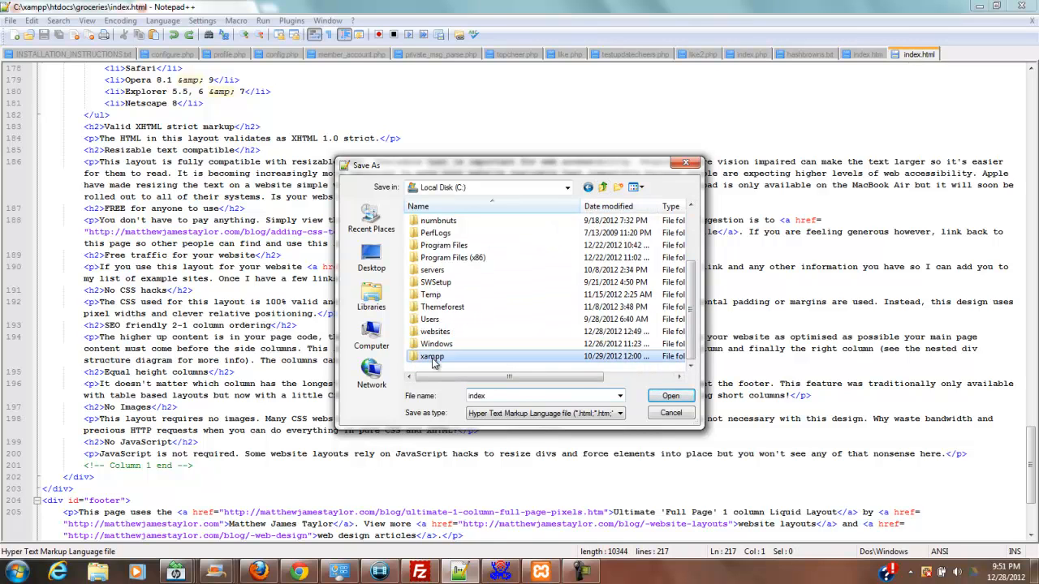
pyautogui.doubleClick(432, 357)
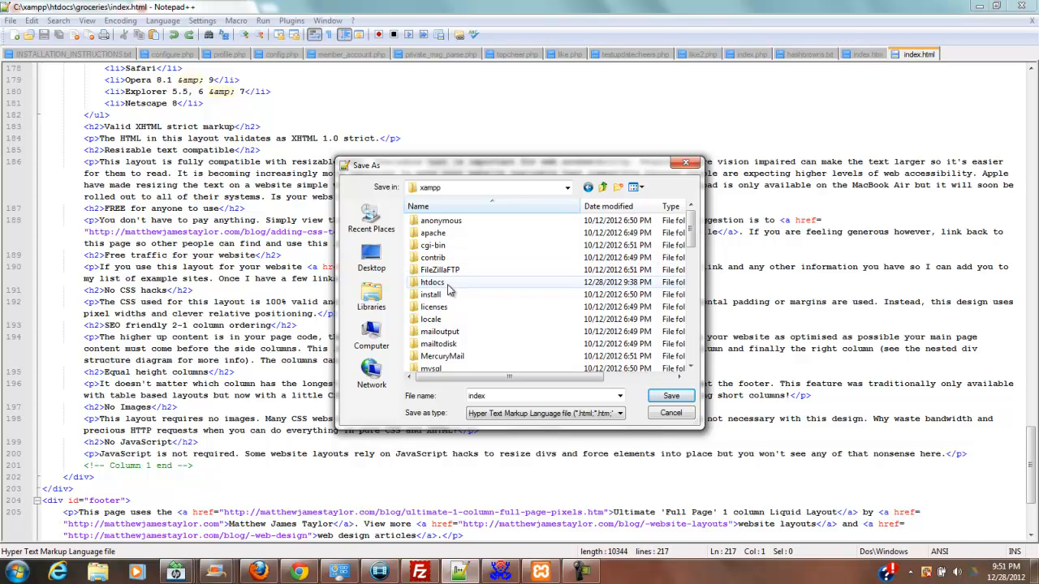
pyautogui.doubleClick(434, 281)
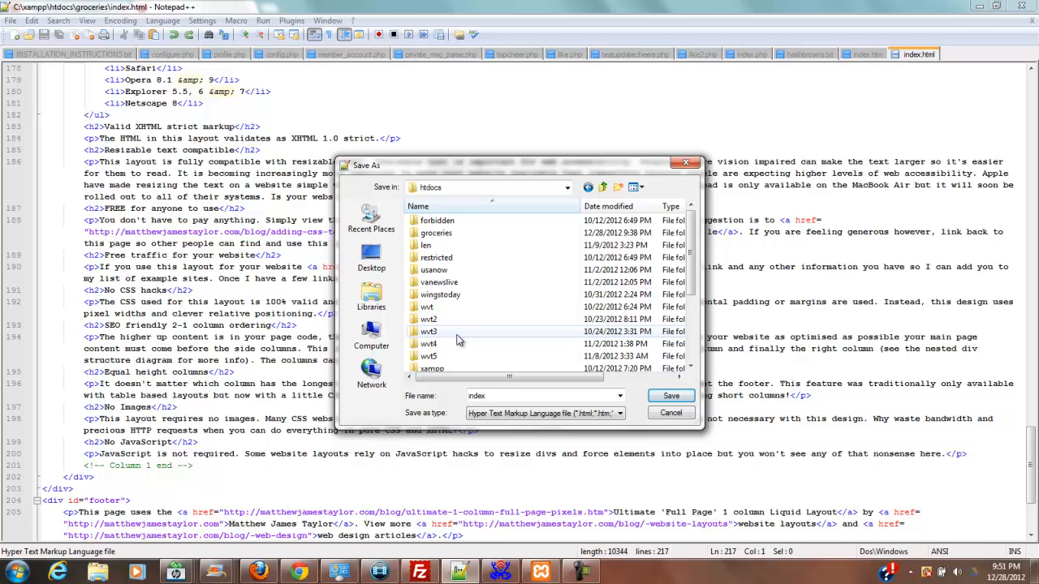
pyautogui.moveTo(474, 223)
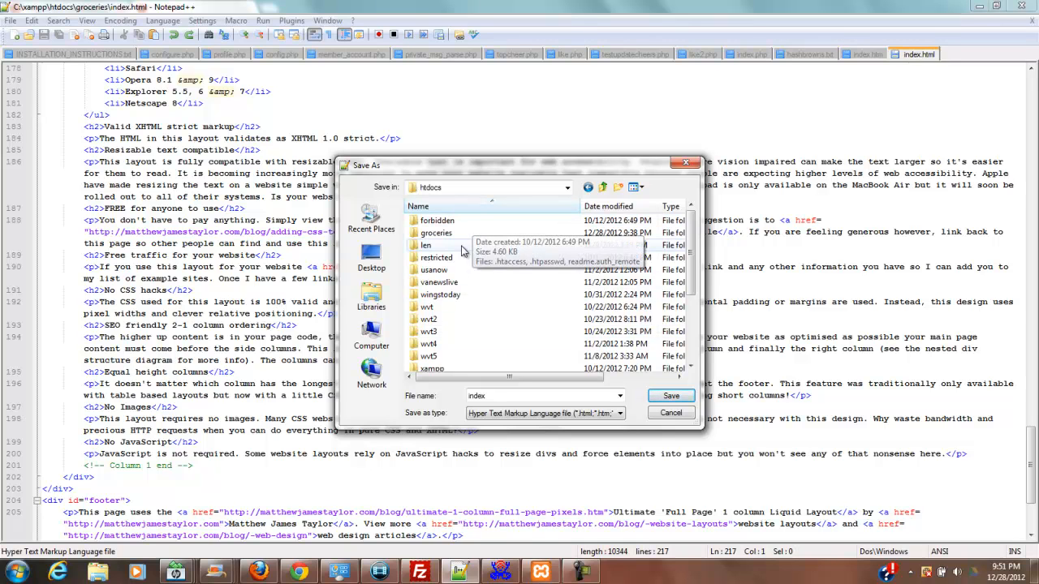
pyautogui.moveTo(438, 238)
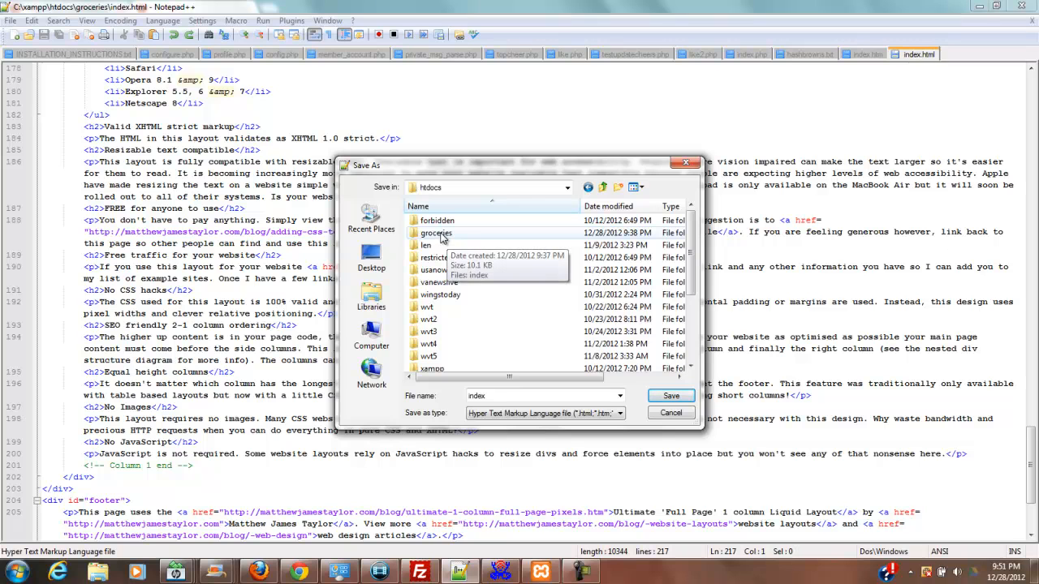
pyautogui.moveTo(442, 237)
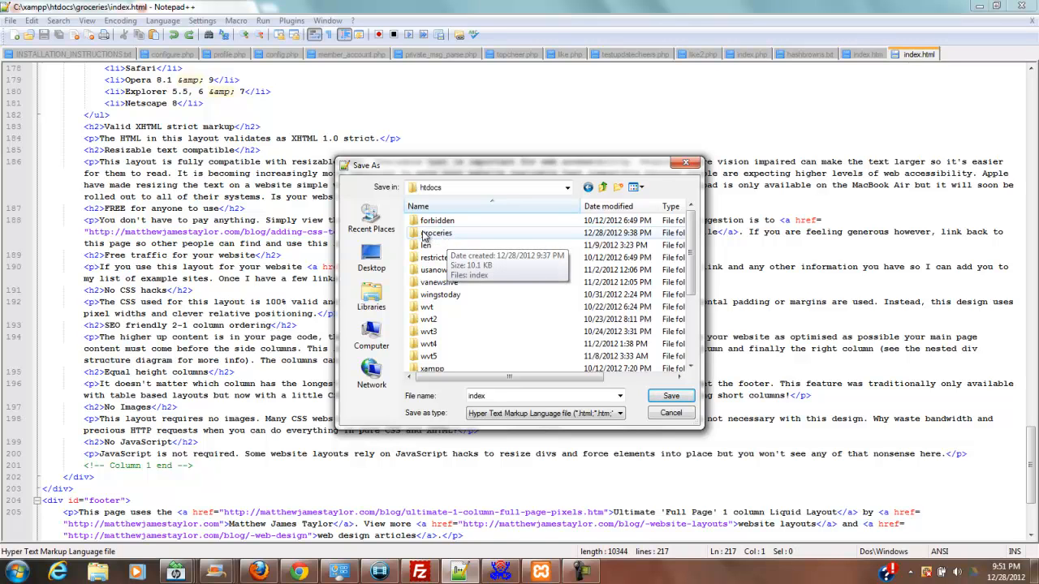
pyautogui.moveTo(618, 189)
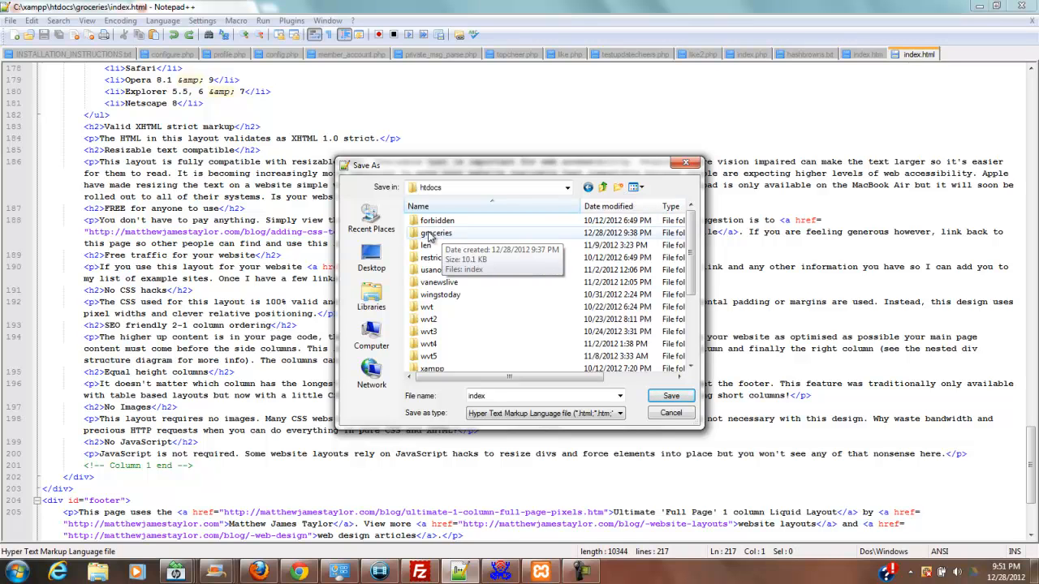
pyautogui.doubleClick(436, 233)
pyautogui.write('.php')
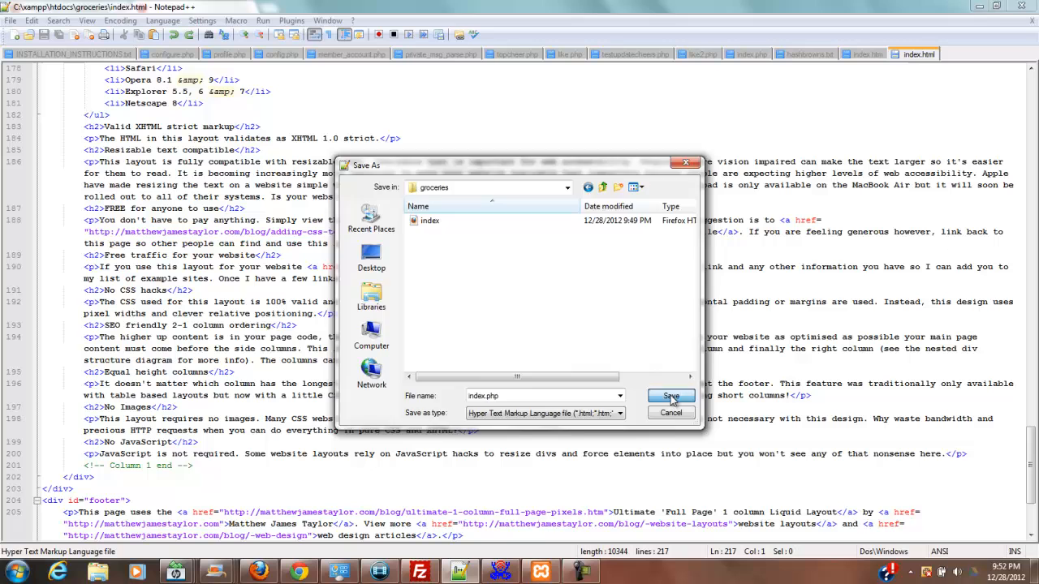
pyautogui.click(670, 397)
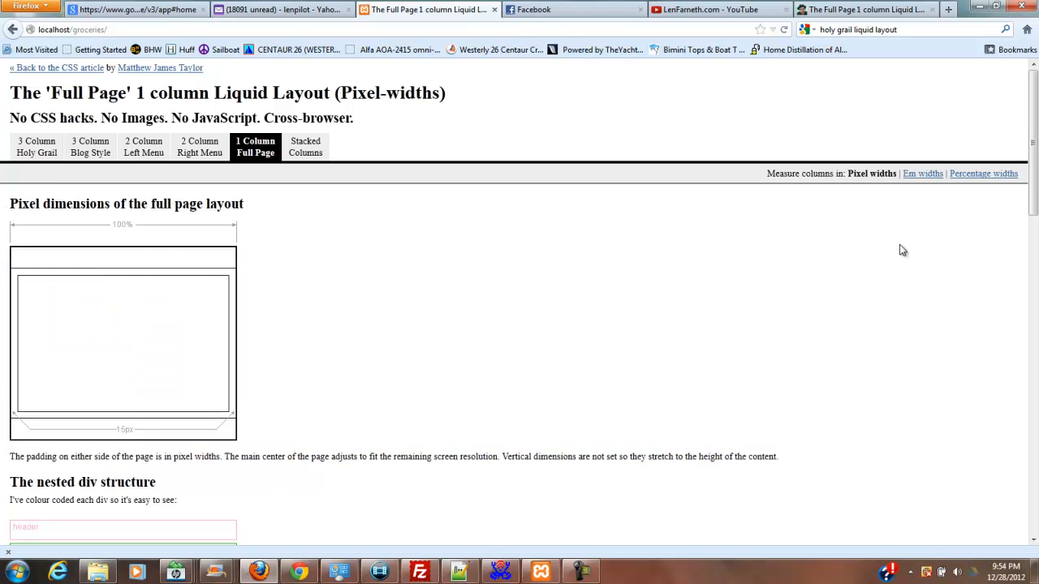
pyautogui.scroll(-3)
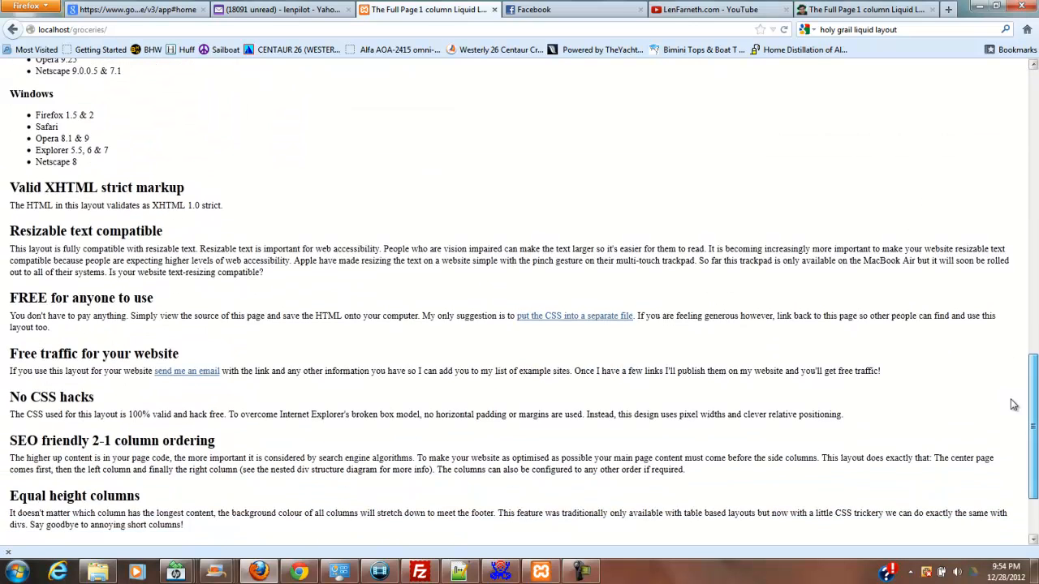
pyautogui.scroll(-3)
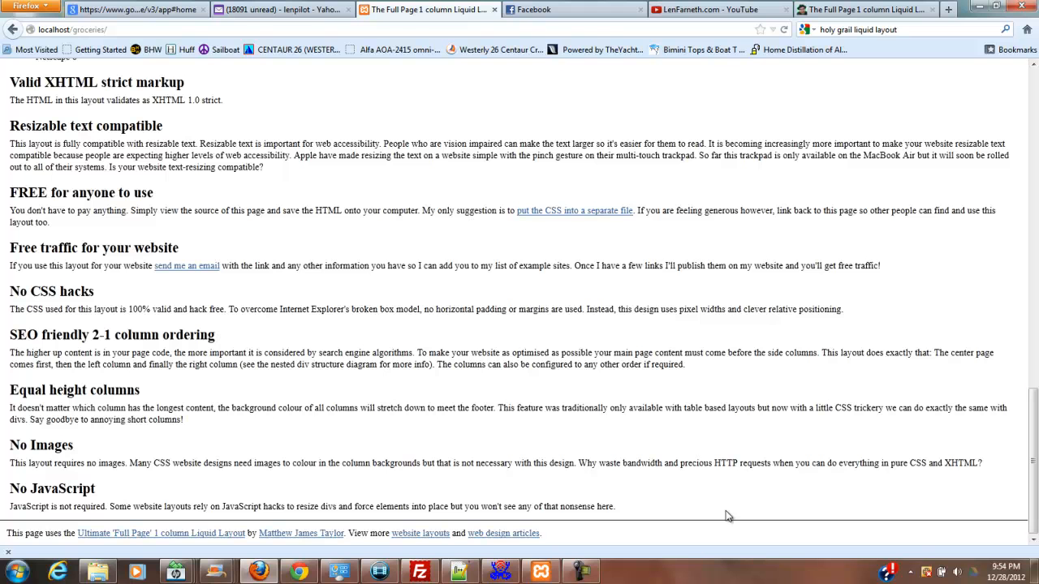
pyautogui.moveTo(520, 565)
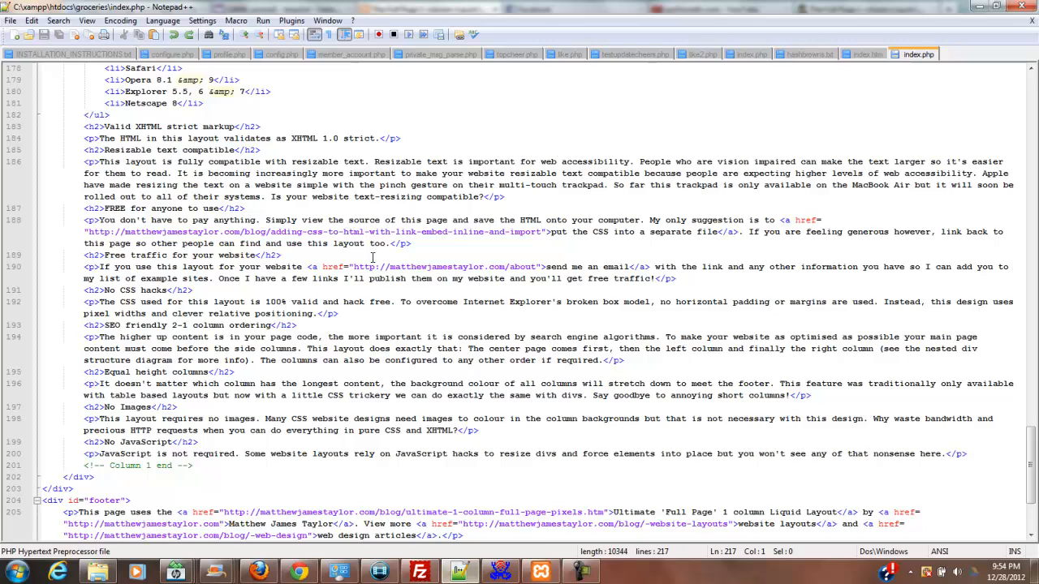
pyautogui.moveTo(1005, 391)
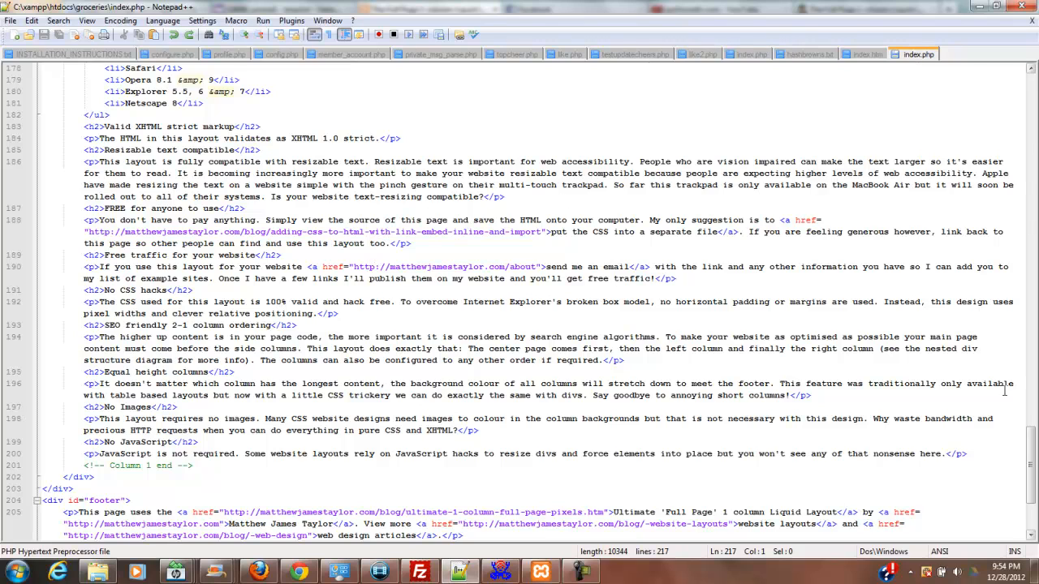
pyautogui.scroll(3)
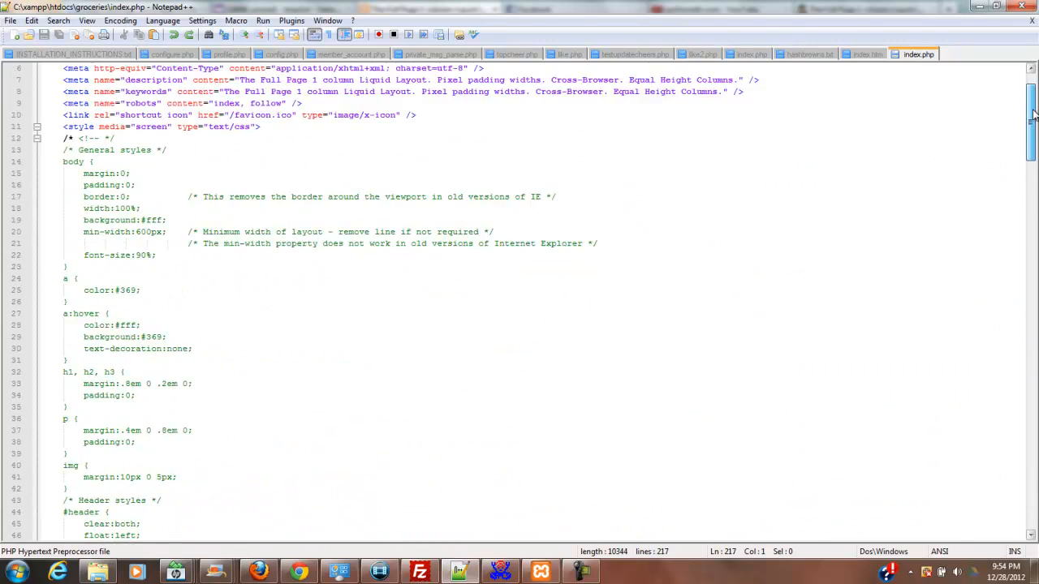
pyautogui.scroll(-3)
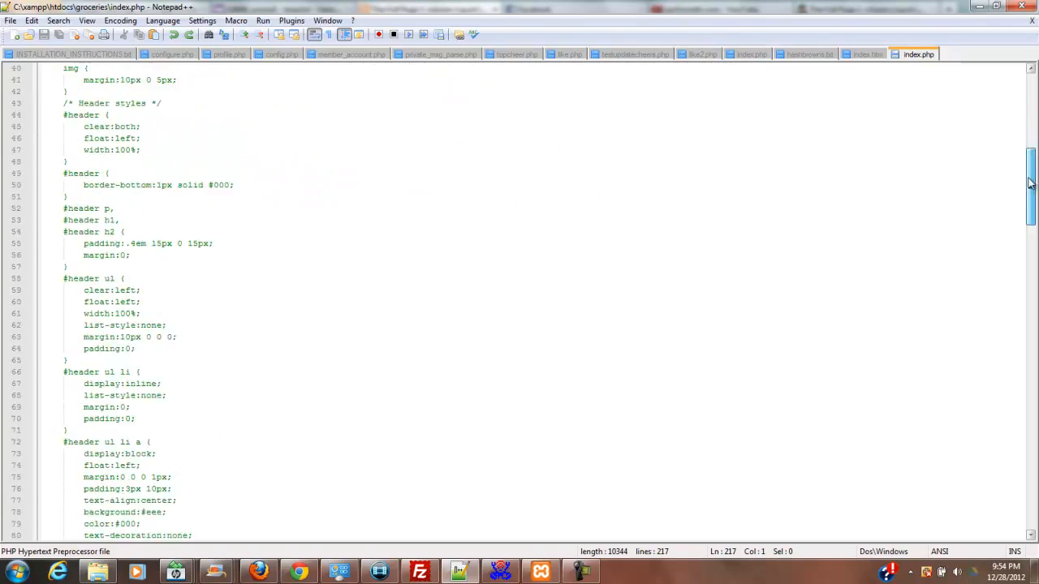
pyautogui.scroll(-3)
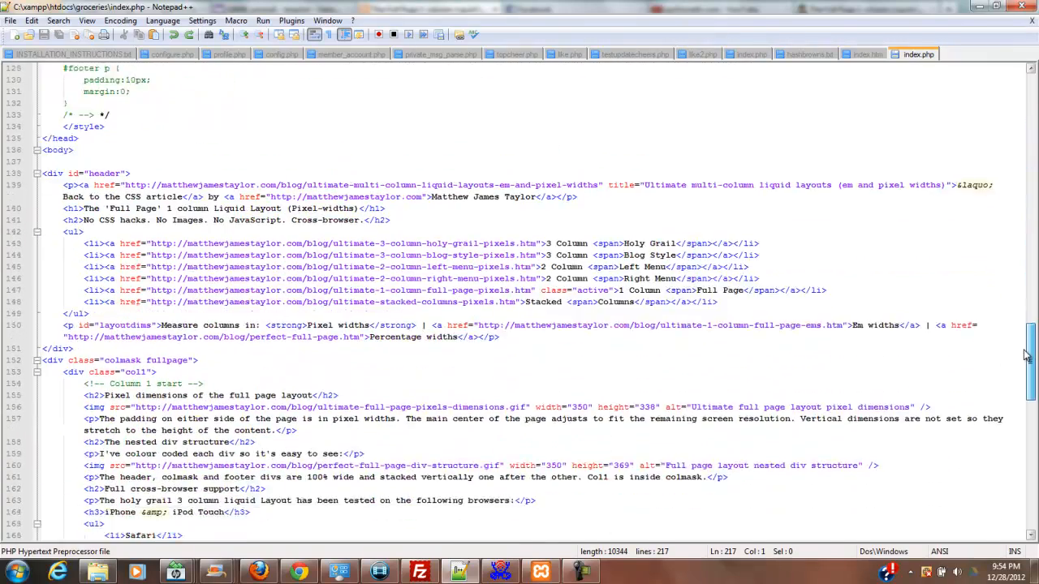
pyautogui.scroll(-3)
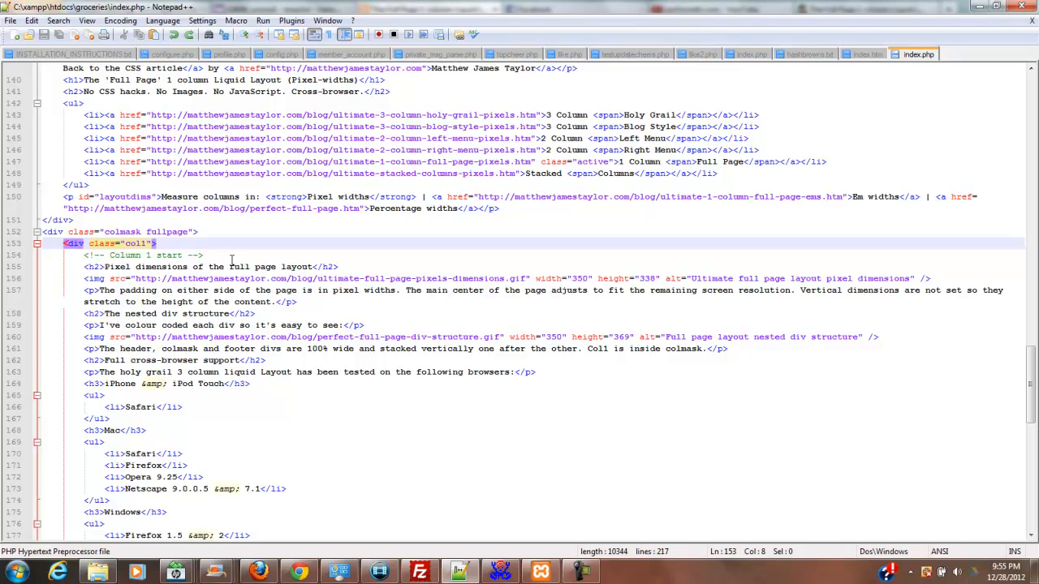
pyautogui.scroll(-3)
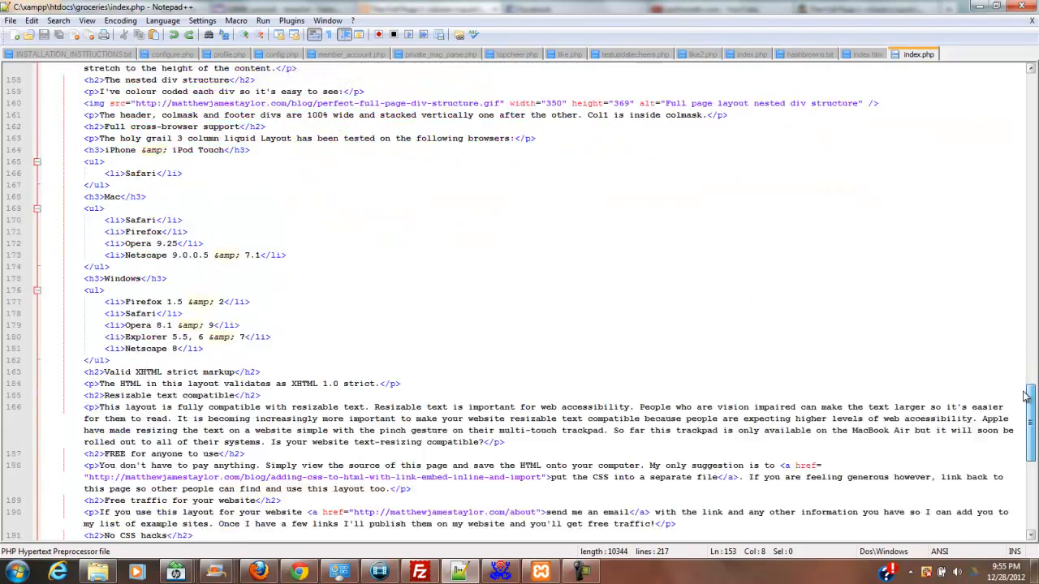
pyautogui.scroll(-3)
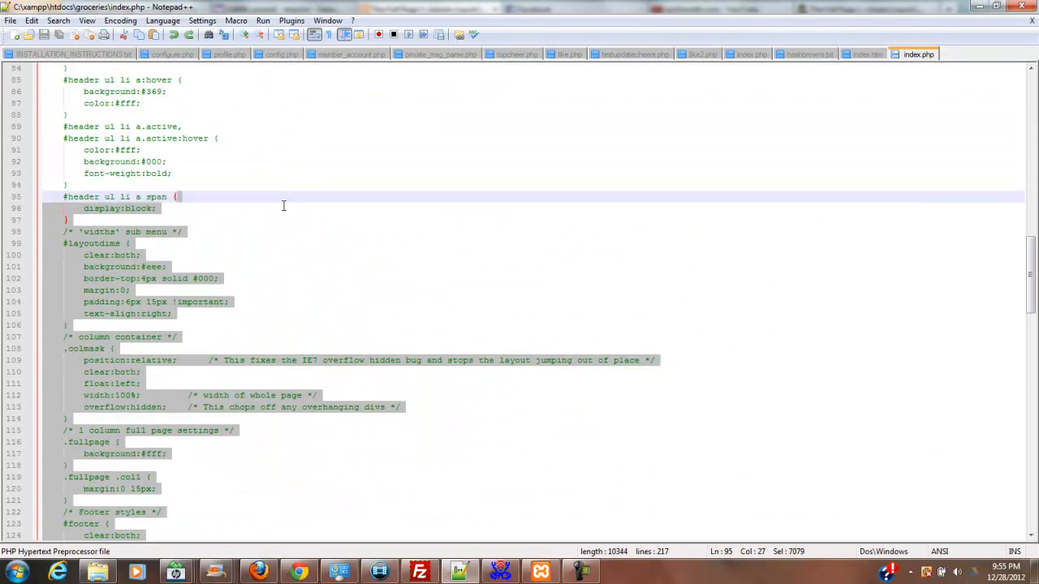
# Delete the column 1 demo content in index.php and type 'Hello' in its place.
pyautogui.scroll(-3)
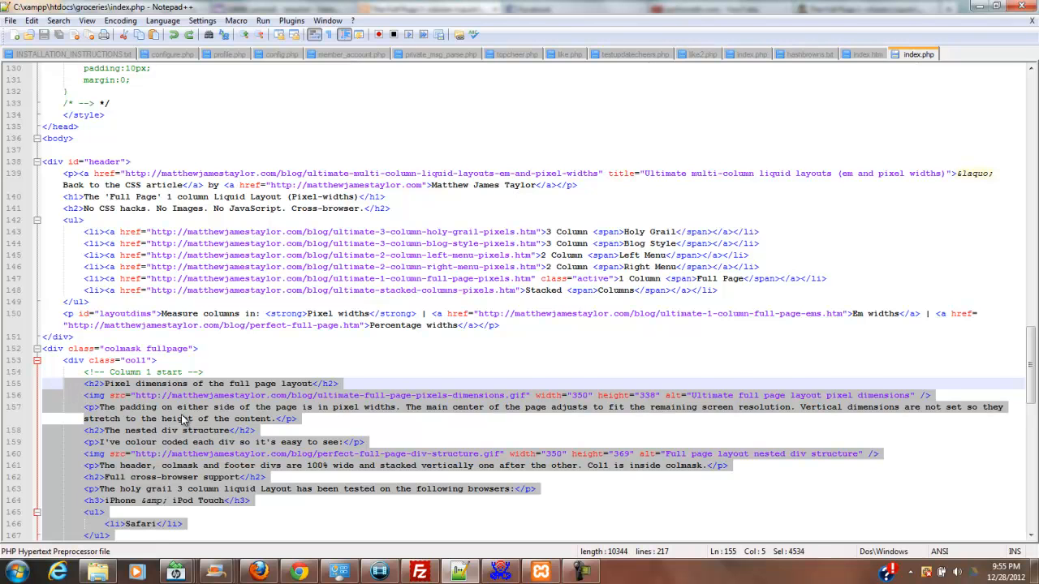
pyautogui.press('Delete')
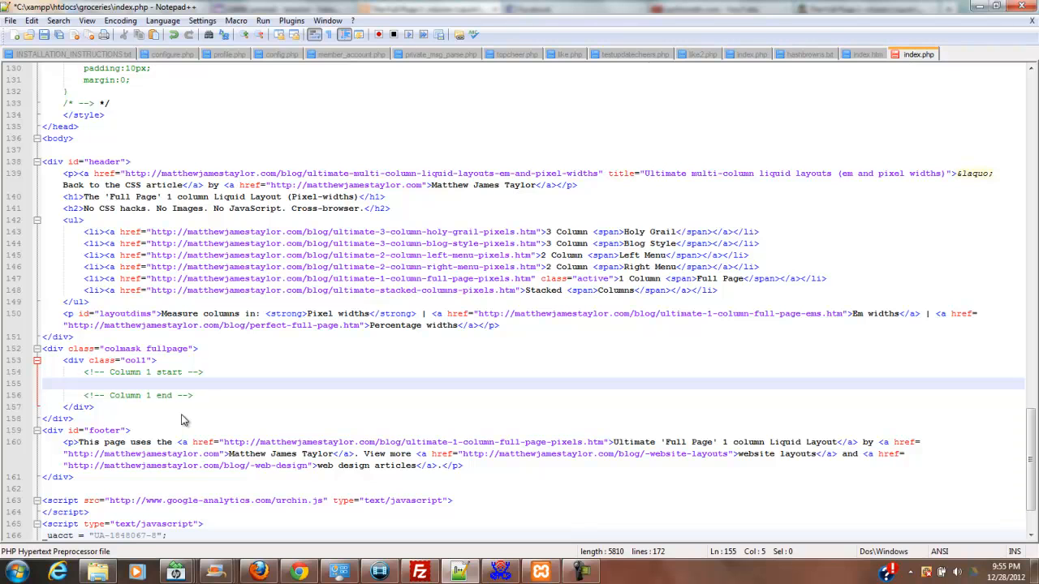
pyautogui.write('H')
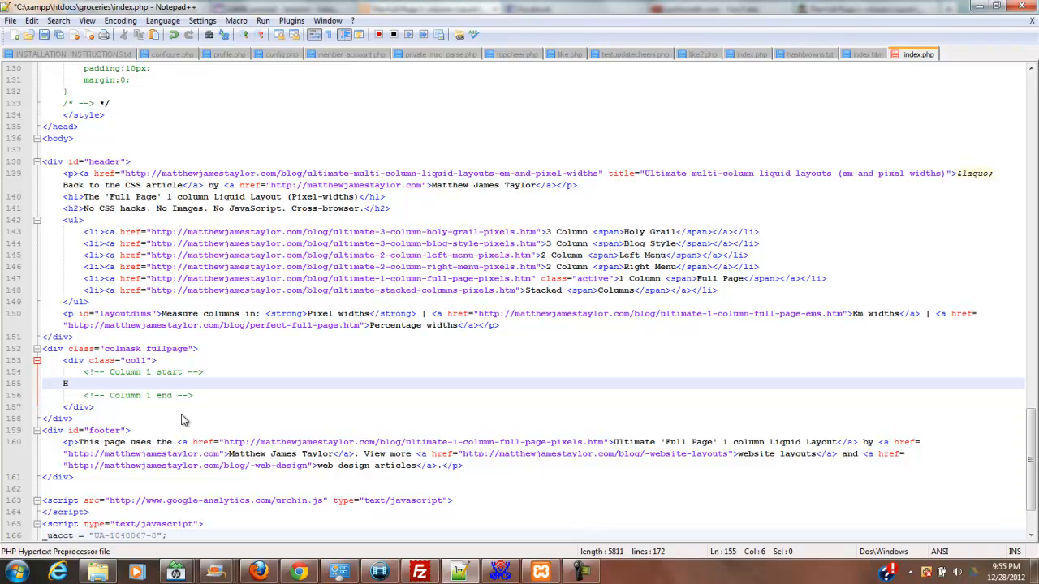
pyautogui.write('ello')
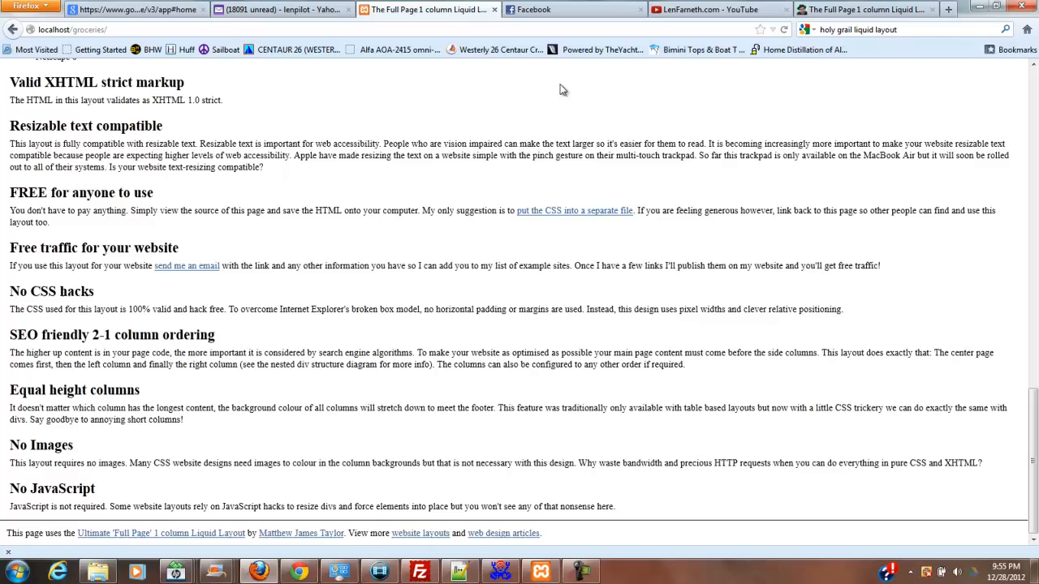
# Reload localhost/groceries in Firefox to see 'Hello' as the column content.
pyautogui.click(785, 29)
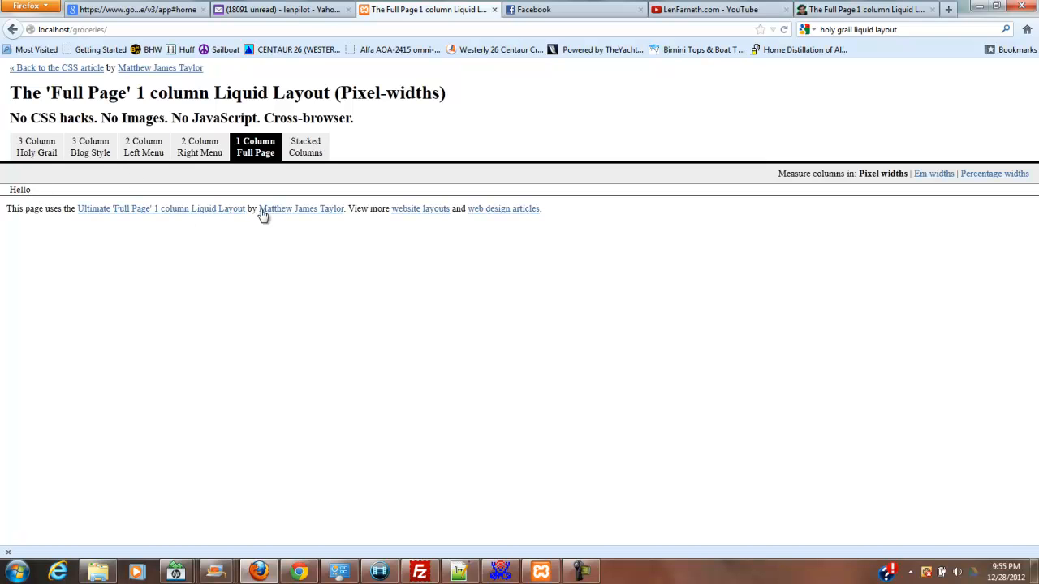
pyautogui.moveTo(572, 316)
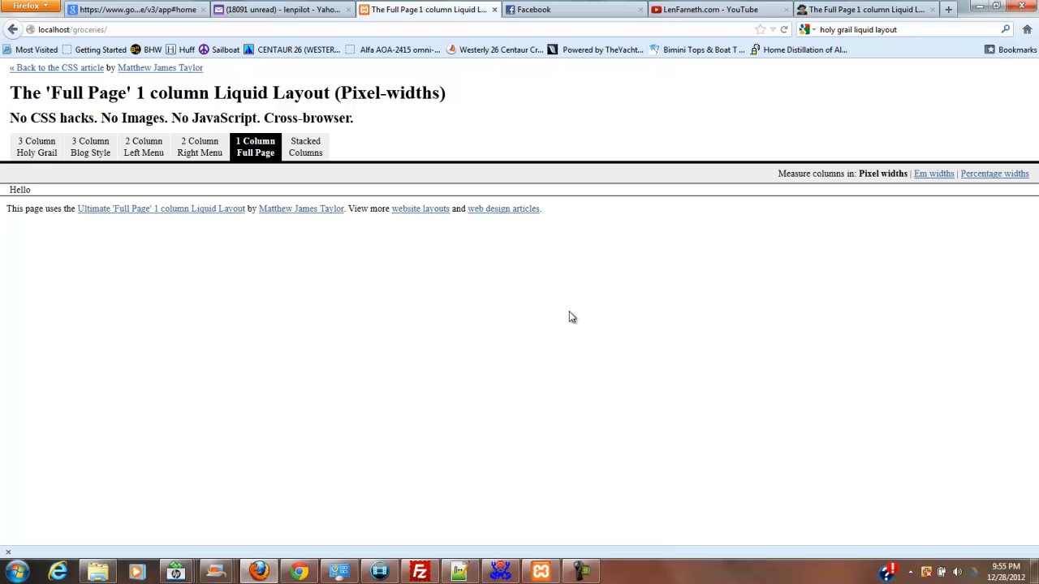
pyautogui.moveTo(757, 532)
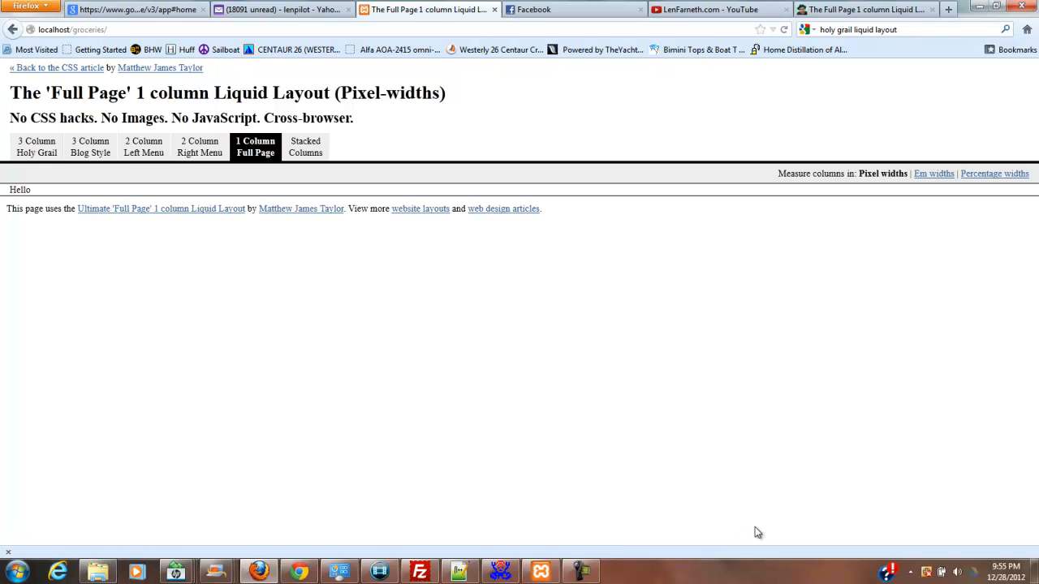
pyautogui.moveTo(606, 212)
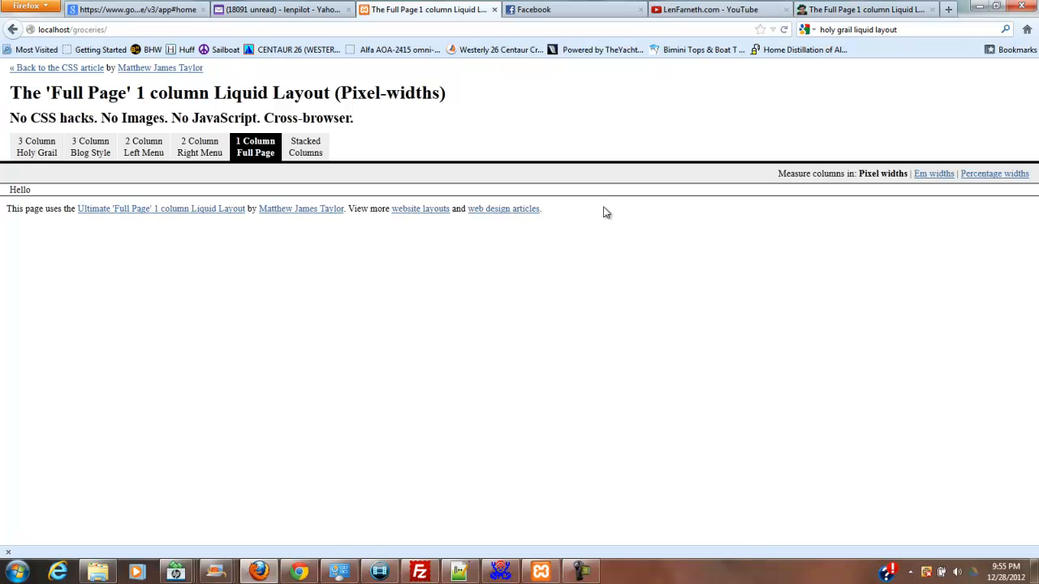
pyautogui.moveTo(612, 231)
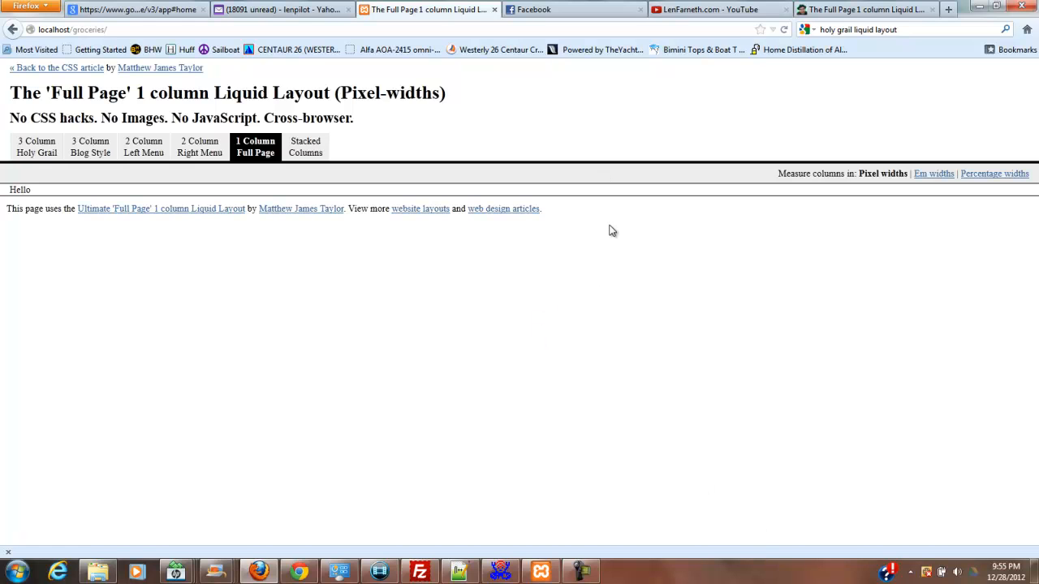
pyautogui.moveTo(640, 204)
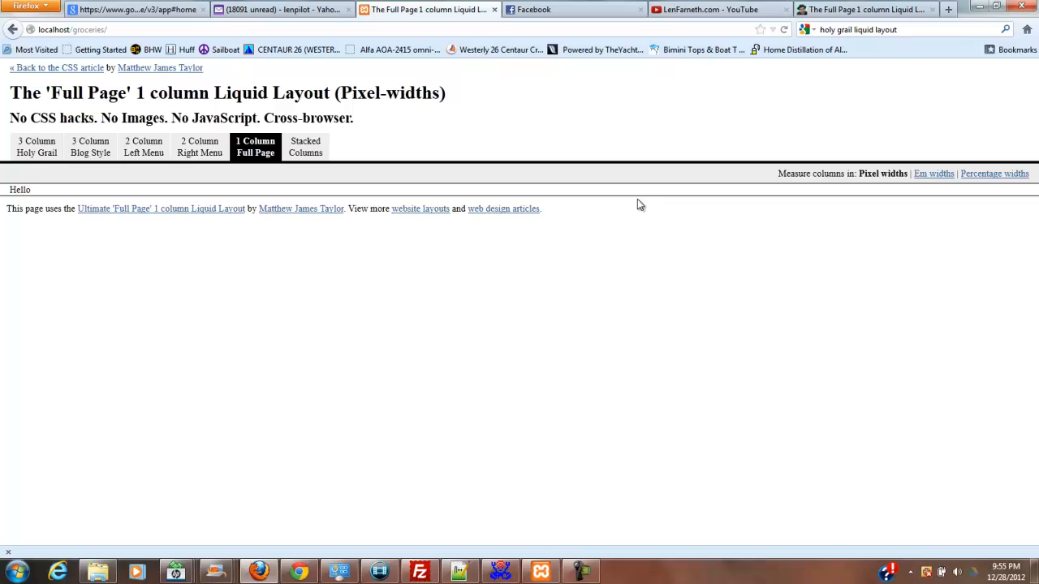
pyautogui.moveTo(571, 181)
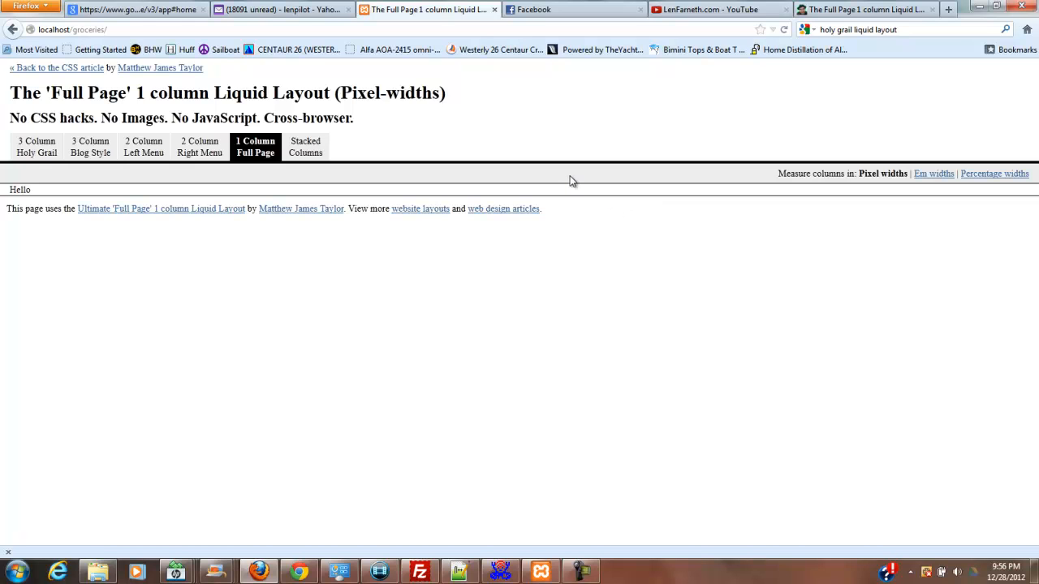
pyautogui.moveTo(710, 487)
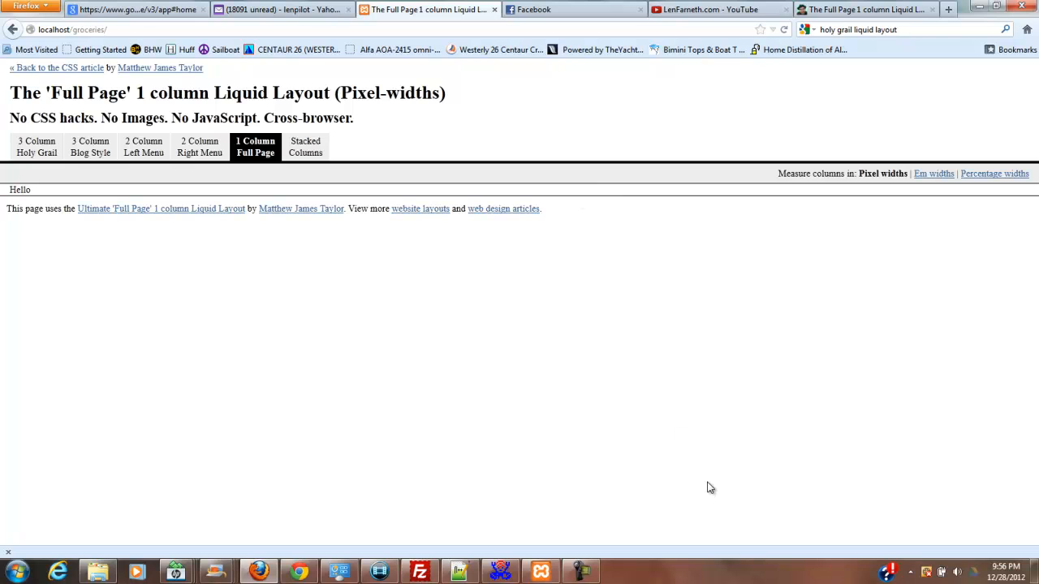
pyautogui.moveTo(643, 555)
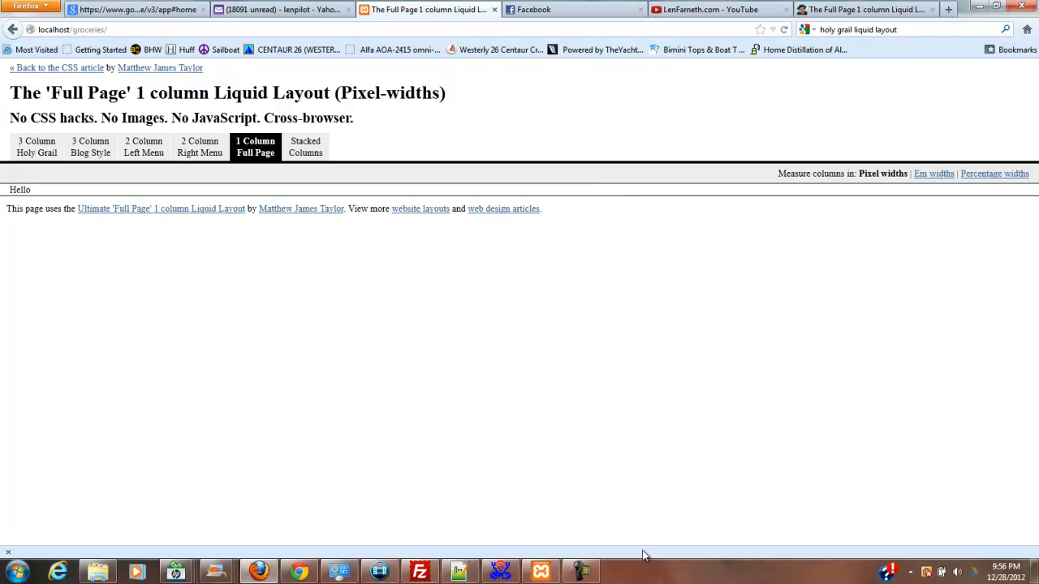
pyautogui.click(580, 572)
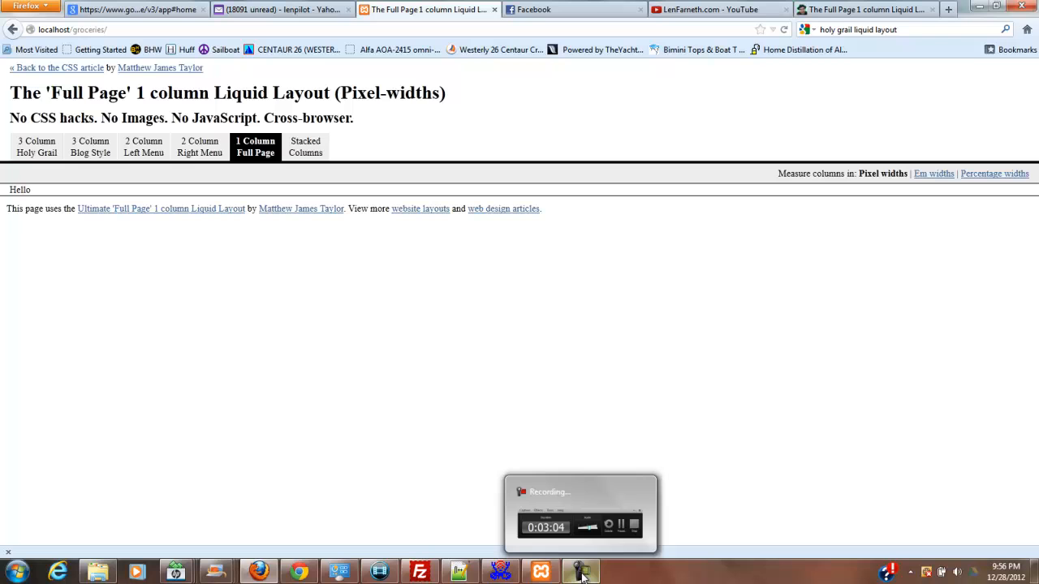